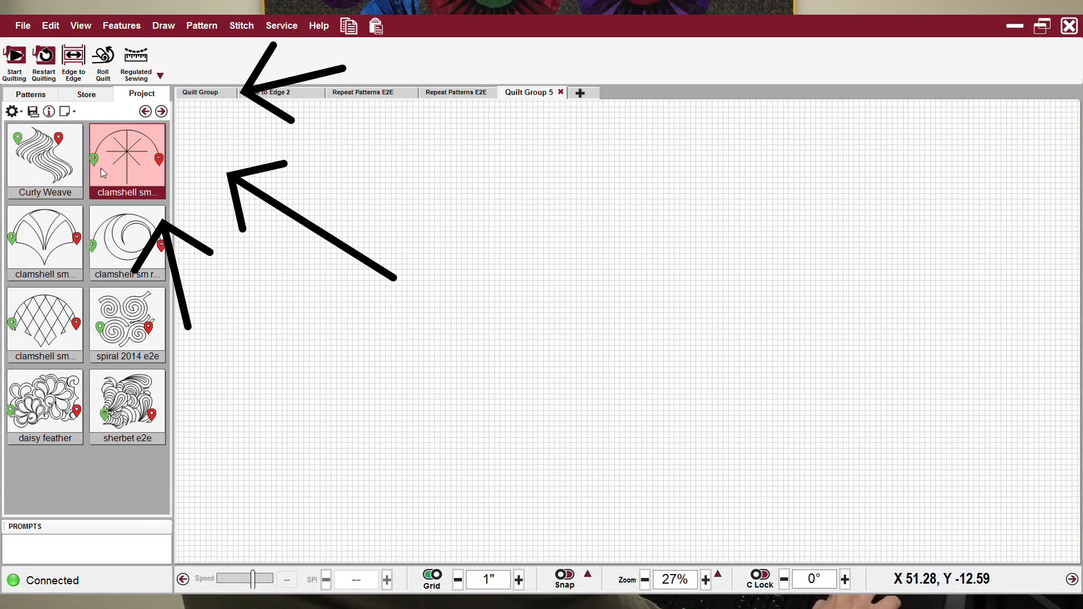
- Select the clamshell sm sparkler e2e pattern from the project's pattern collection
click(127, 160)
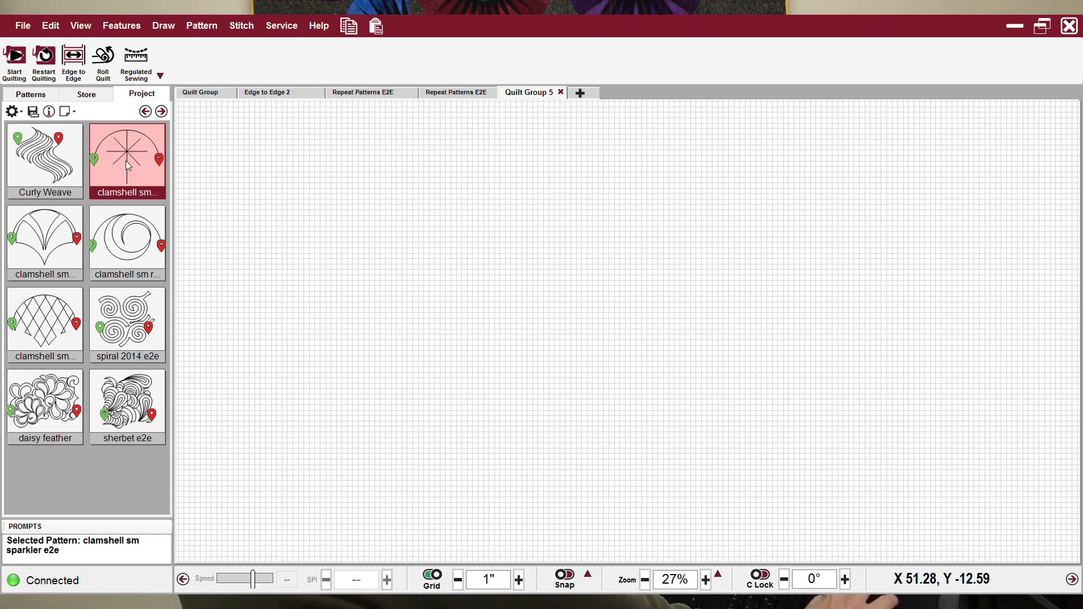
mouse_move(114, 170)
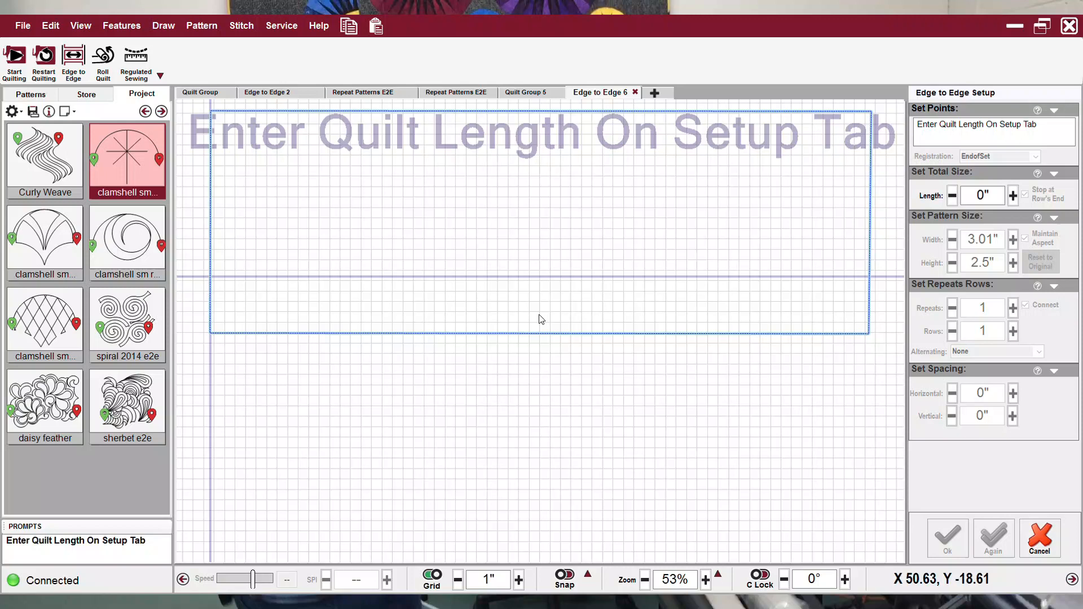
mouse_move(391, 151)
text(64)
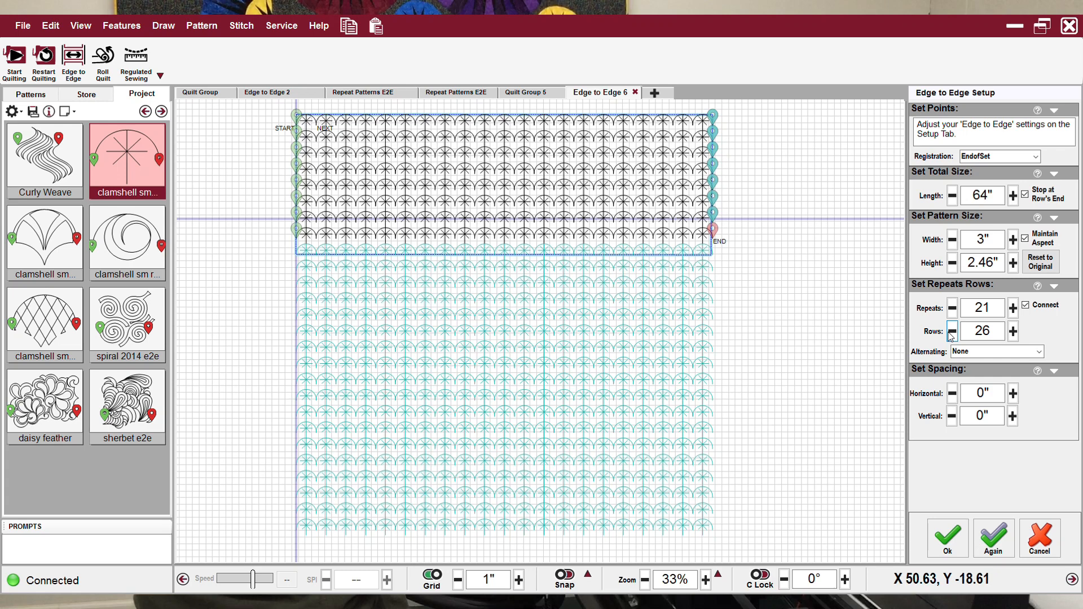
- Reduce the row count to 21, giving 17 repeats of larger 3.7-inch clamshells
click(952, 331)
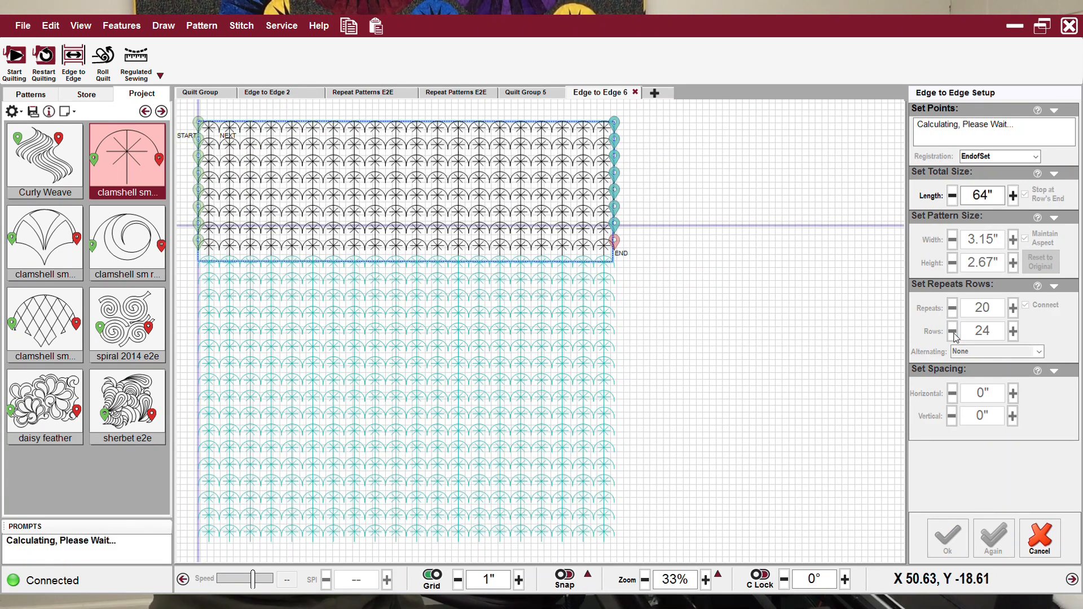
click(953, 332)
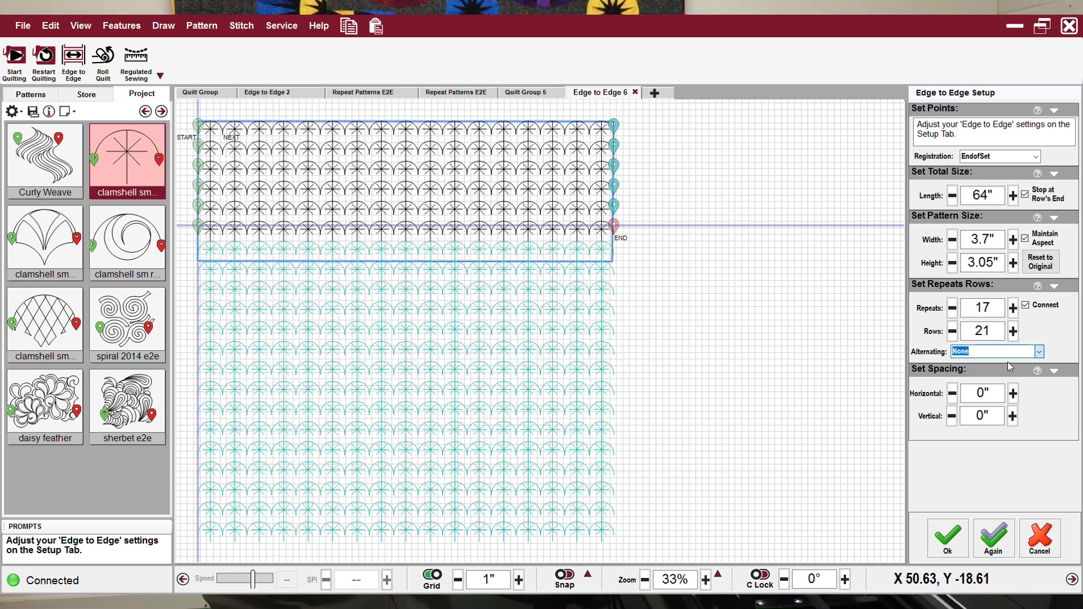
mouse_move(991, 375)
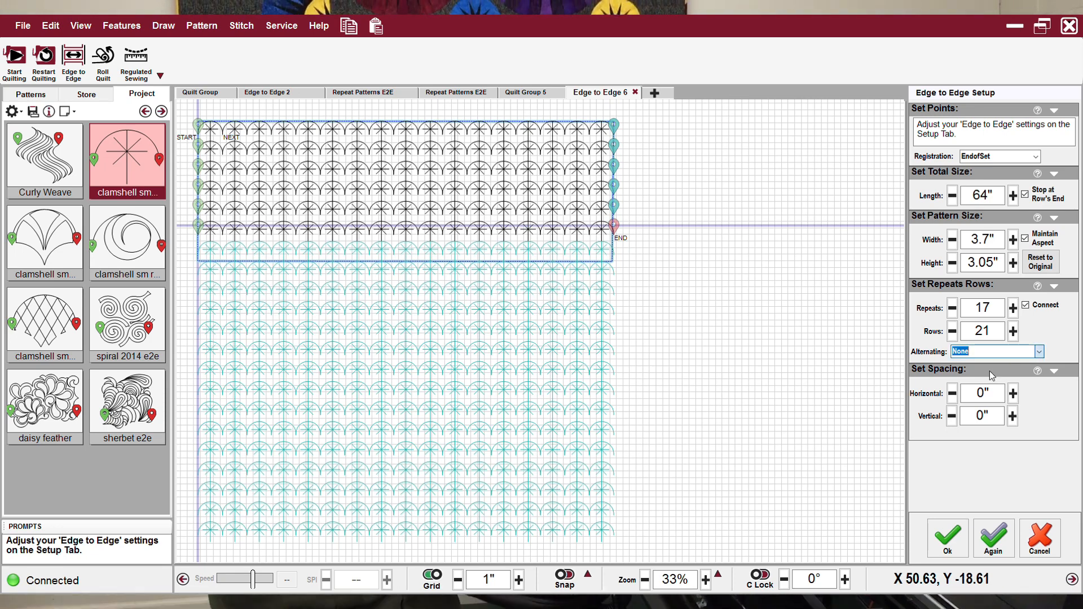
- Set Alternating to PlusRowOnTop, switching registration to PlaceTwoPins with side trim zones
click(994, 351)
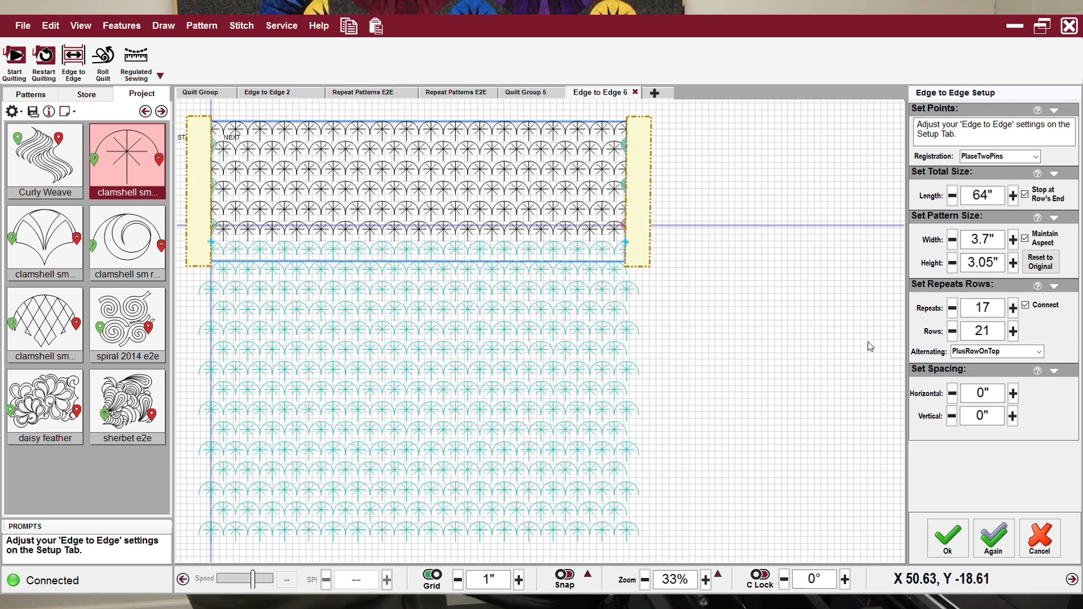
mouse_move(628, 261)
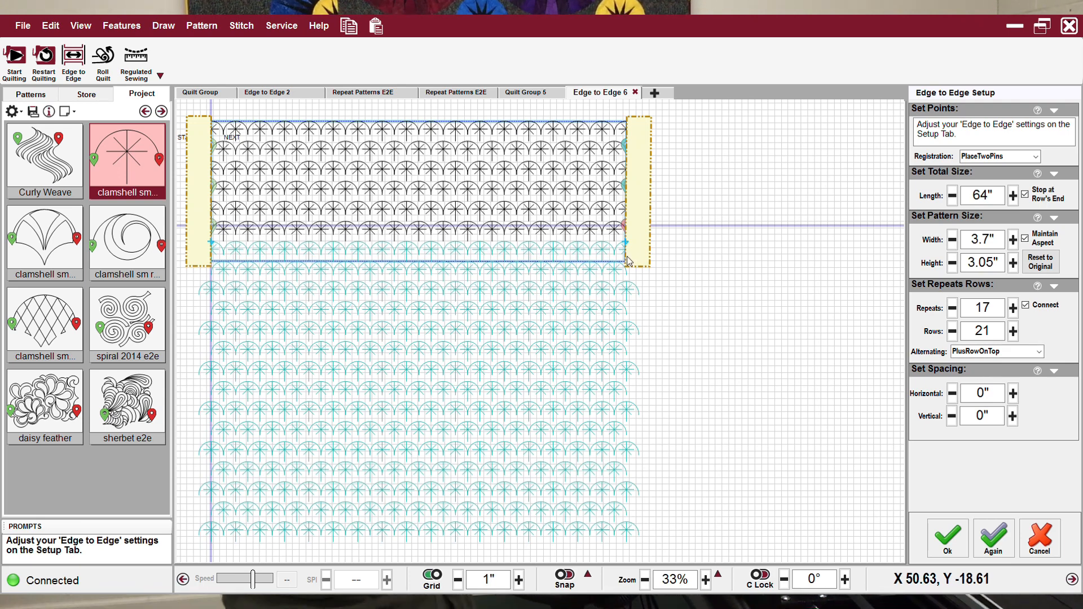
mouse_move(597, 134)
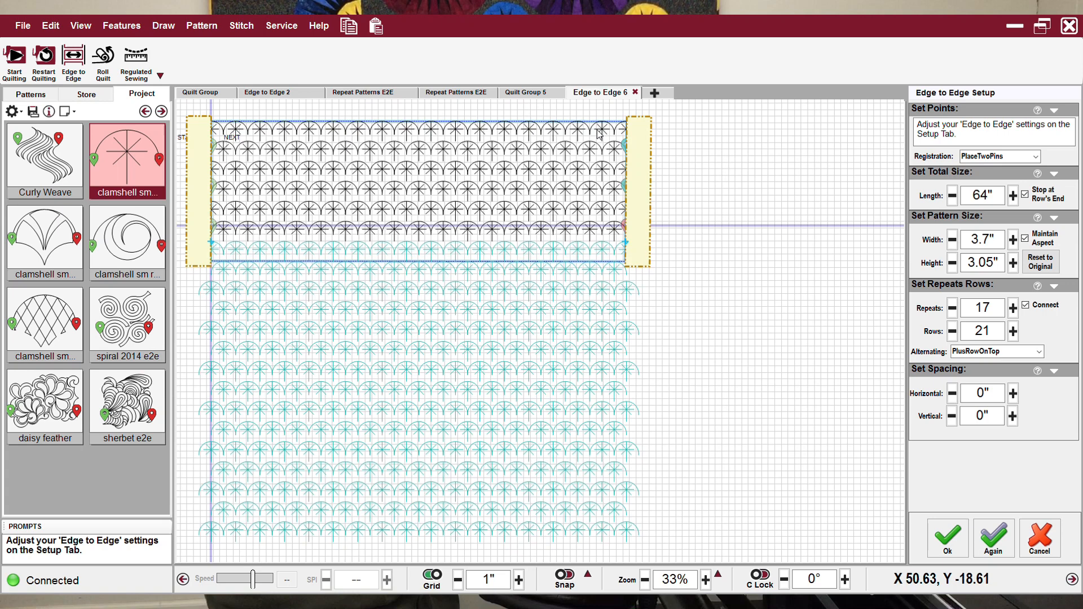
mouse_move(604, 176)
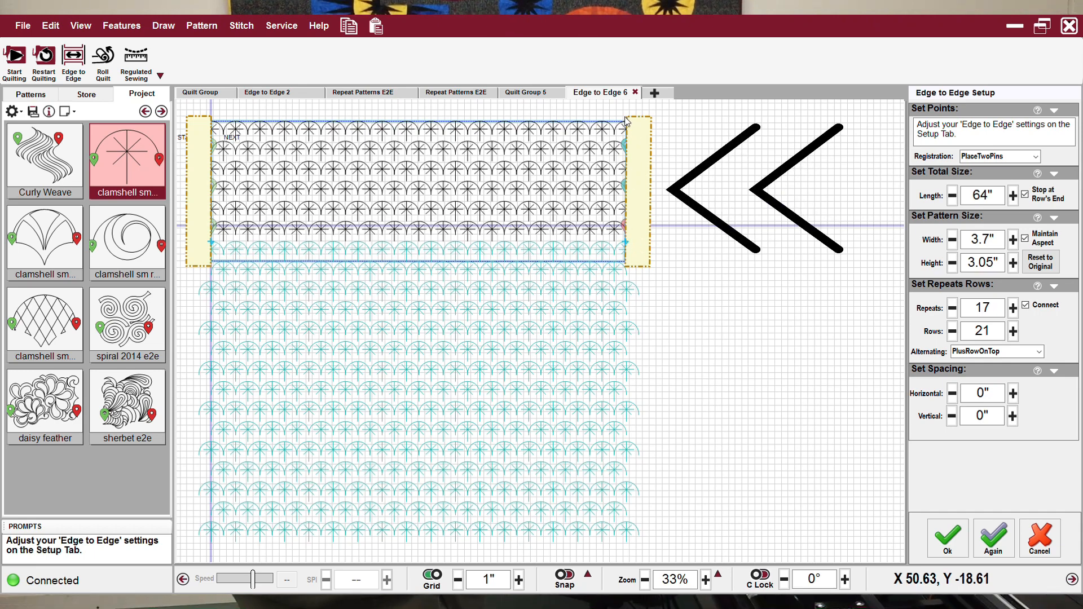
mouse_move(637, 131)
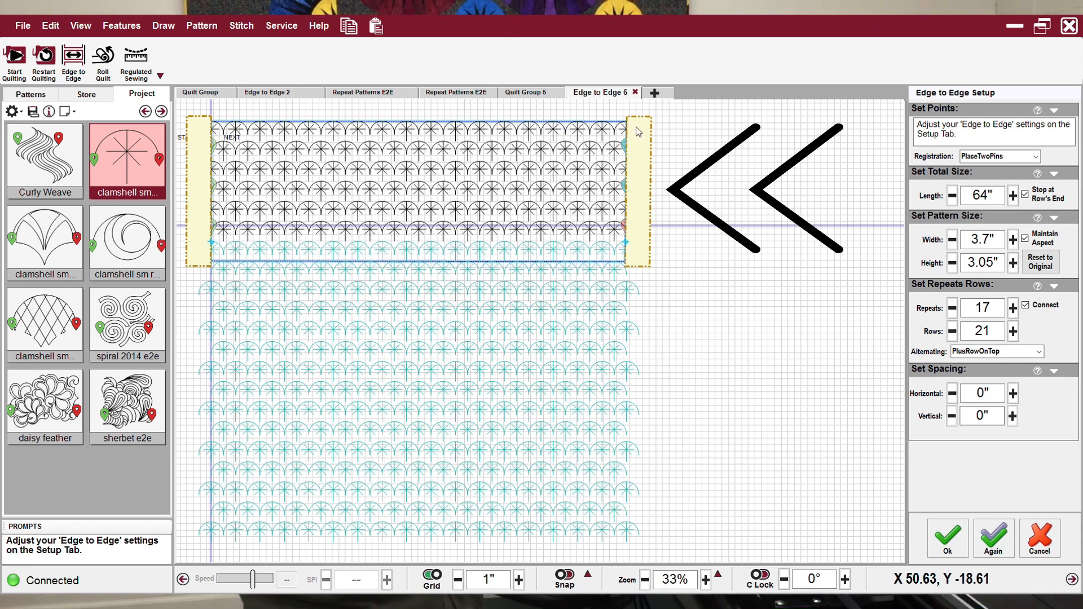